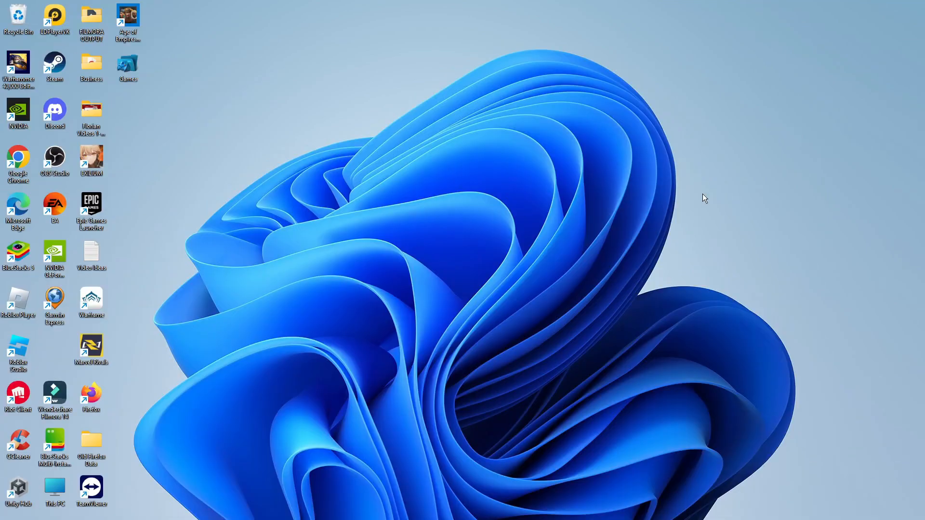
mouse_move(631, 202)
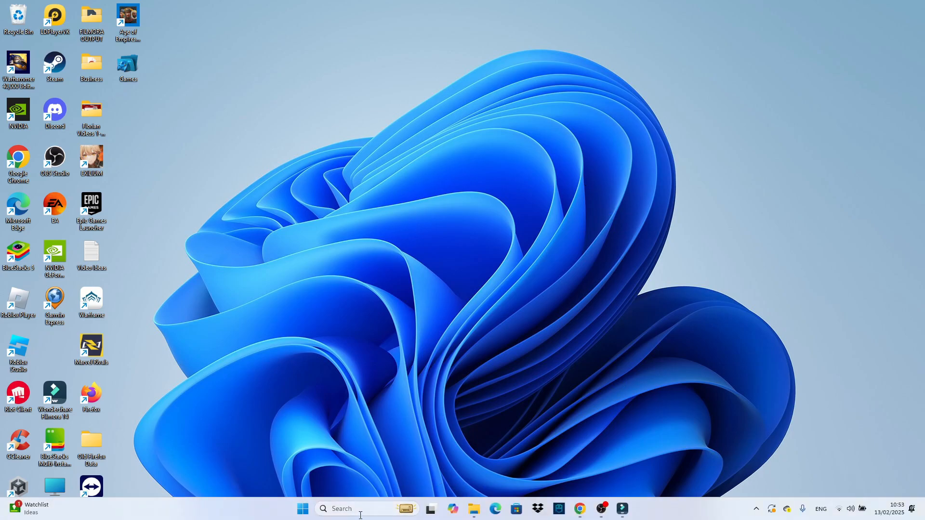
Search the taskbar for 'stor' to find Microsoft Store.
type("stor")
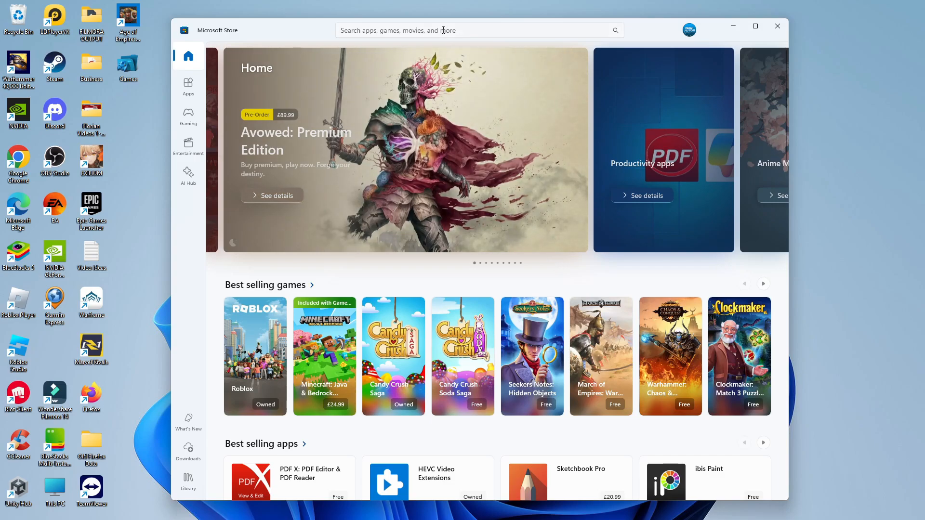
Search the Store for 'do', then install the Dolby Access app.
type("dolby acc")
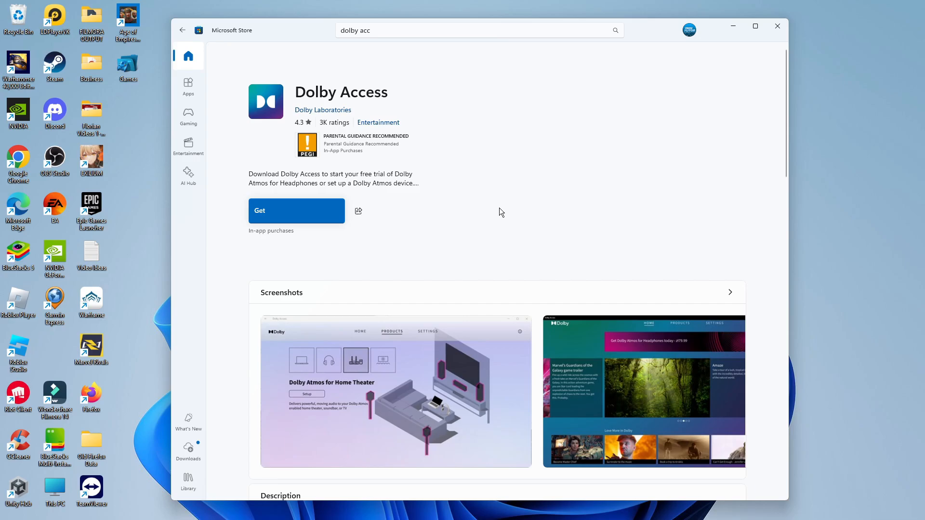
left_click(296, 210)
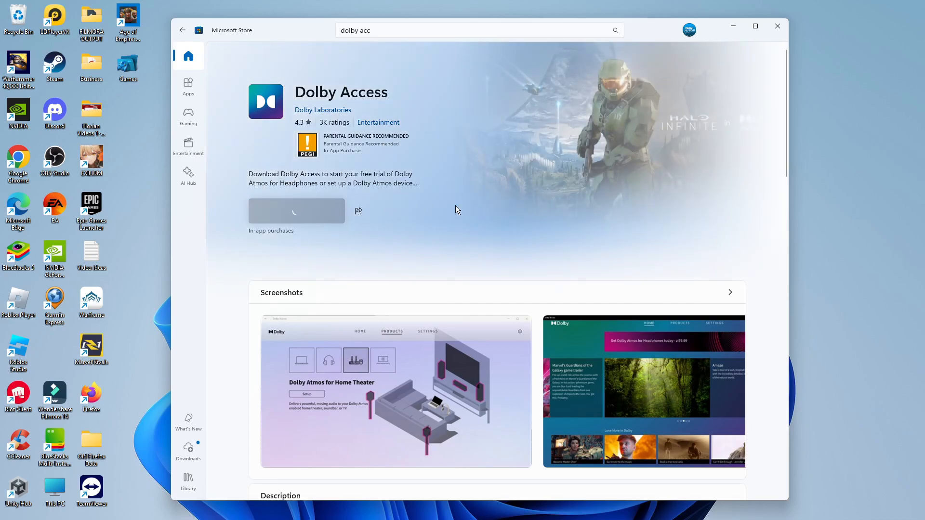
mouse_move(486, 187)
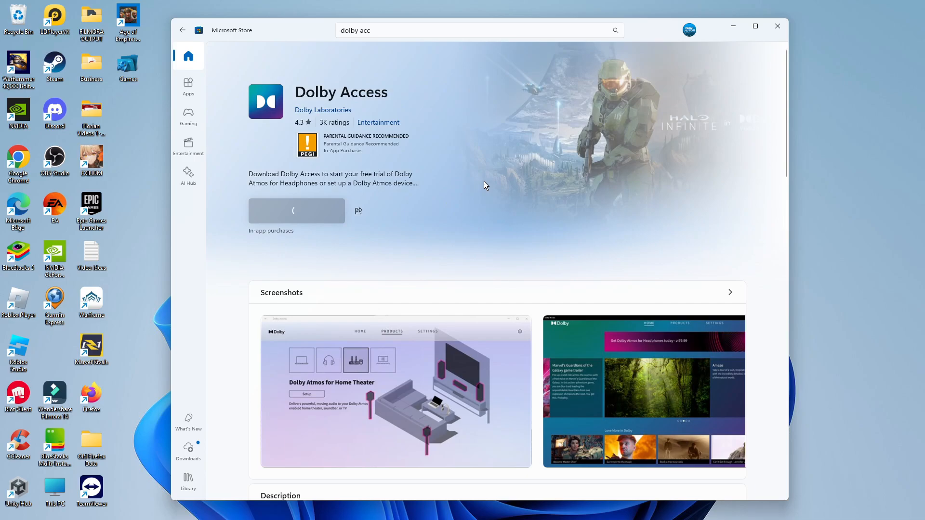
left_click(296, 211)
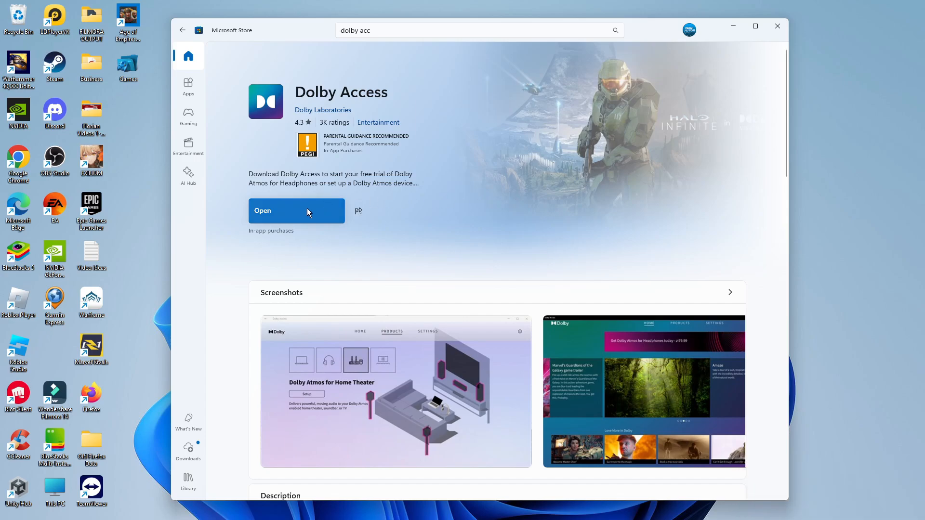
Launch Dolby Access and click through both welcome slides.
left_click(295, 211)
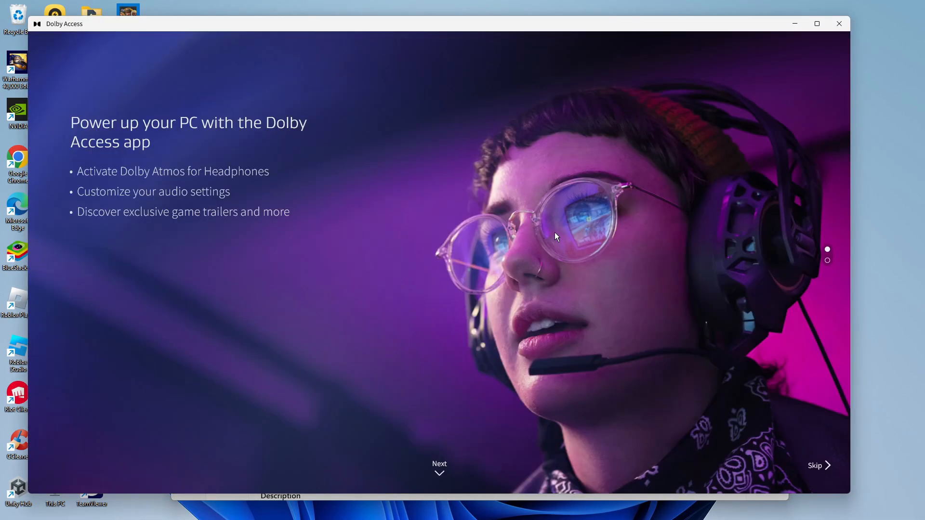
mouse_move(522, 335)
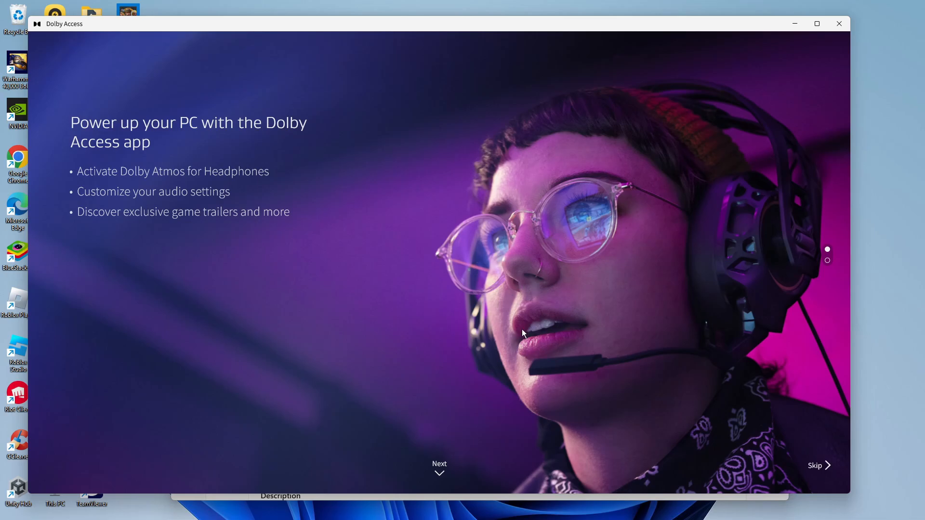
mouse_move(433, 452)
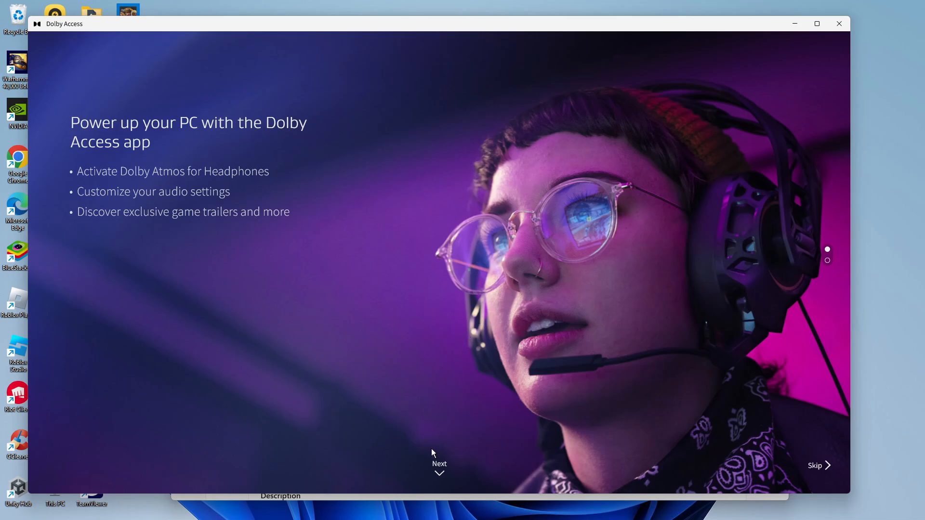
left_click(439, 464)
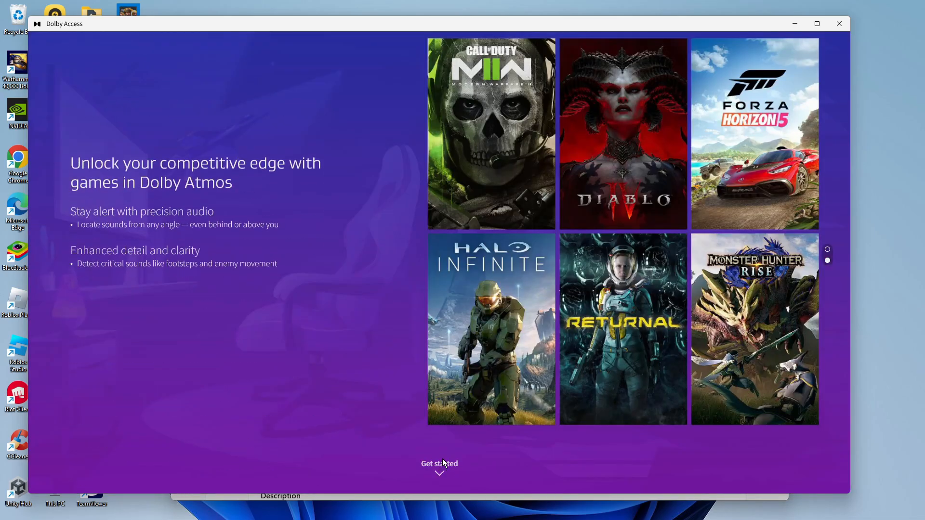
left_click(439, 464)
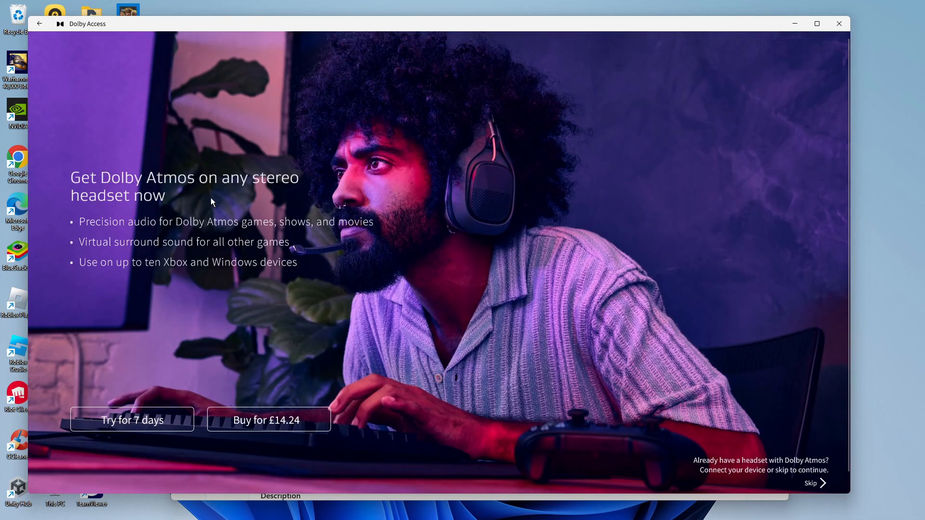
mouse_move(272, 293)
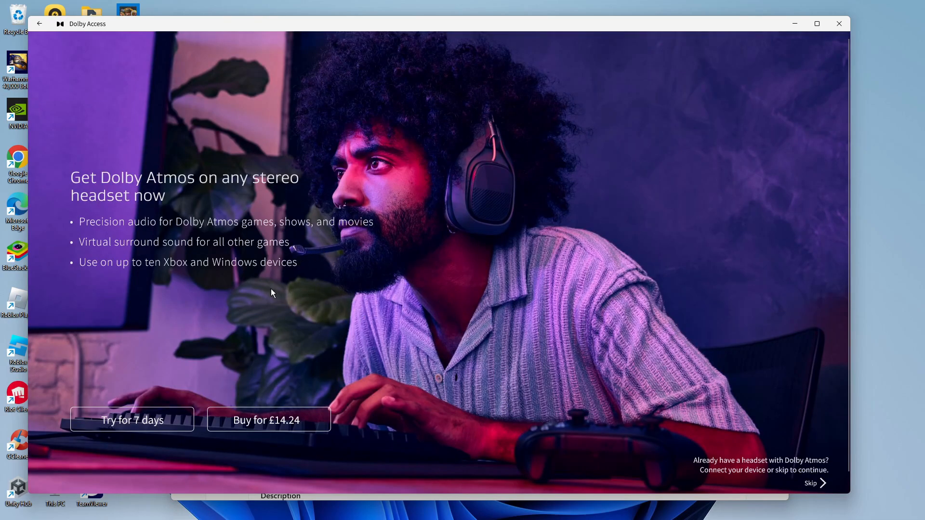
mouse_move(132, 420)
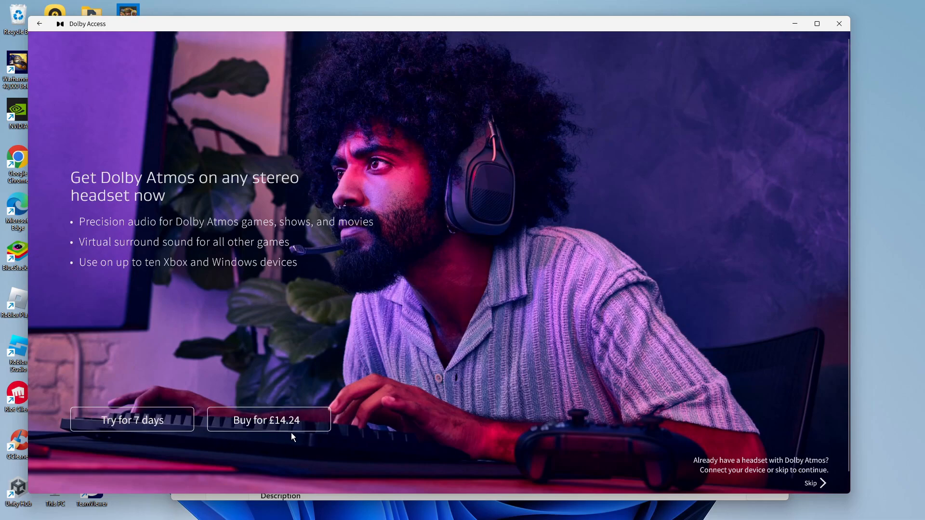
mouse_move(288, 305)
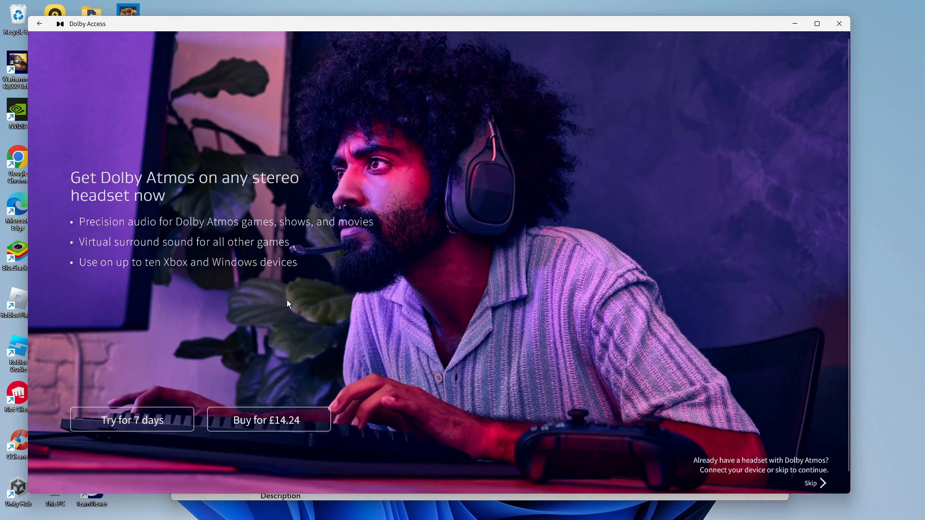
mouse_move(205, 273)
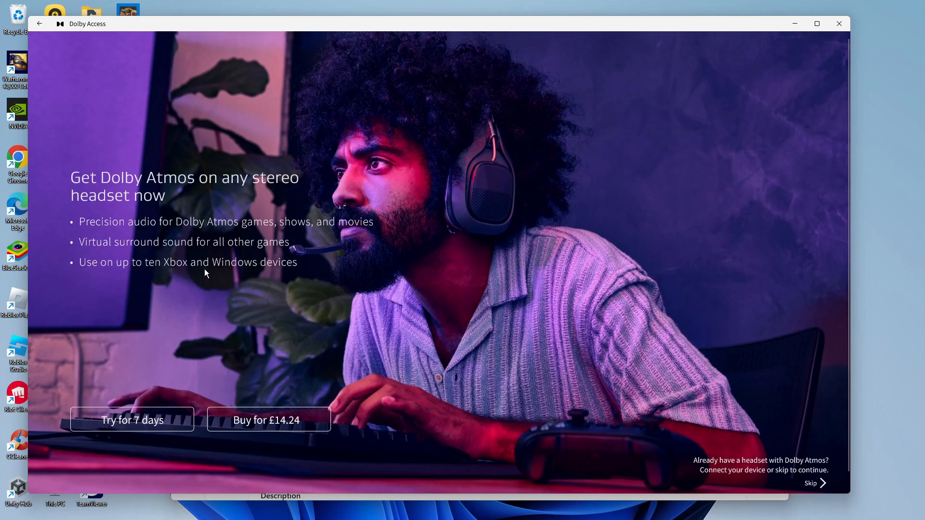
mouse_move(213, 262)
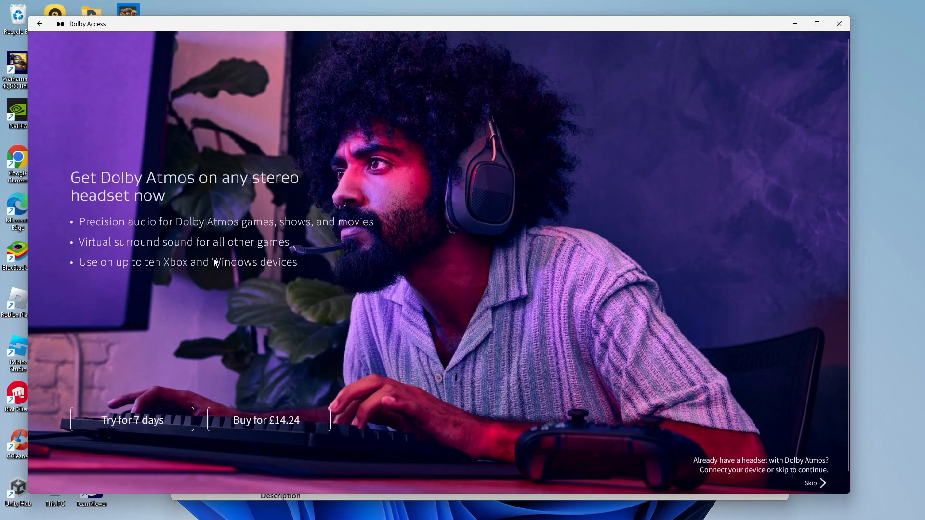
mouse_move(257, 270)
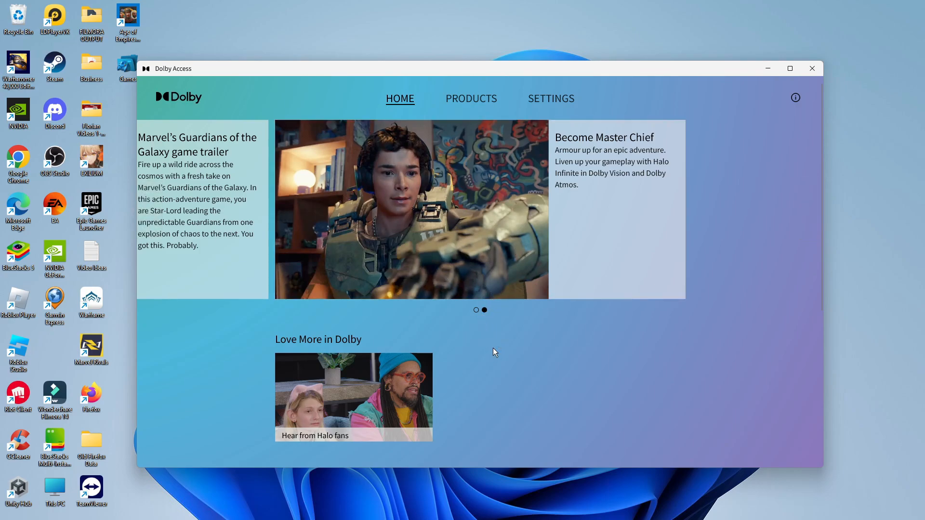
mouse_move(471, 98)
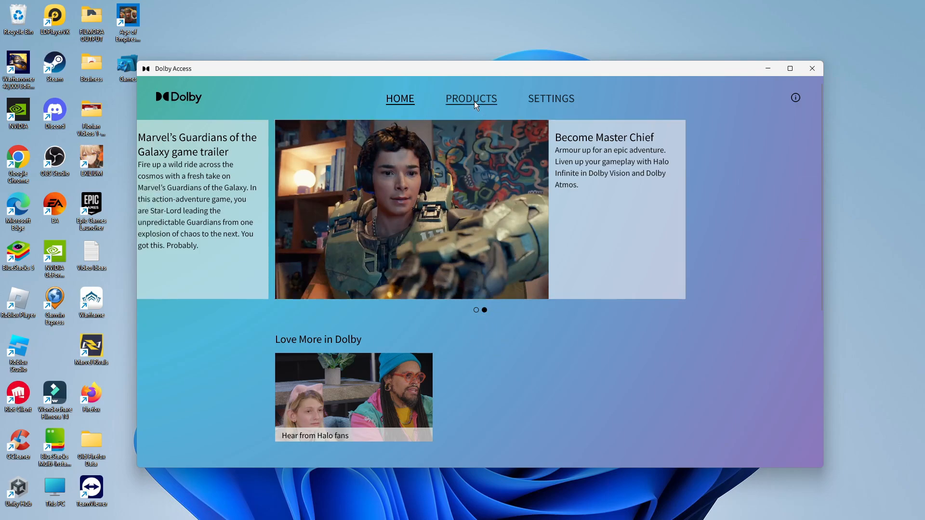
On the Products tab, select the headphones tile and run Dolby Atmos for Headphones setup.
left_click(470, 99)
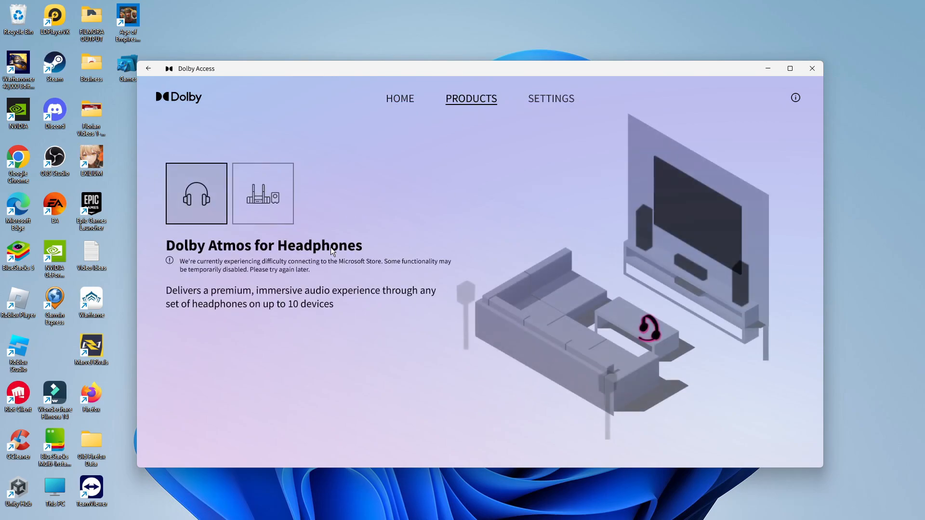
left_click(262, 194)
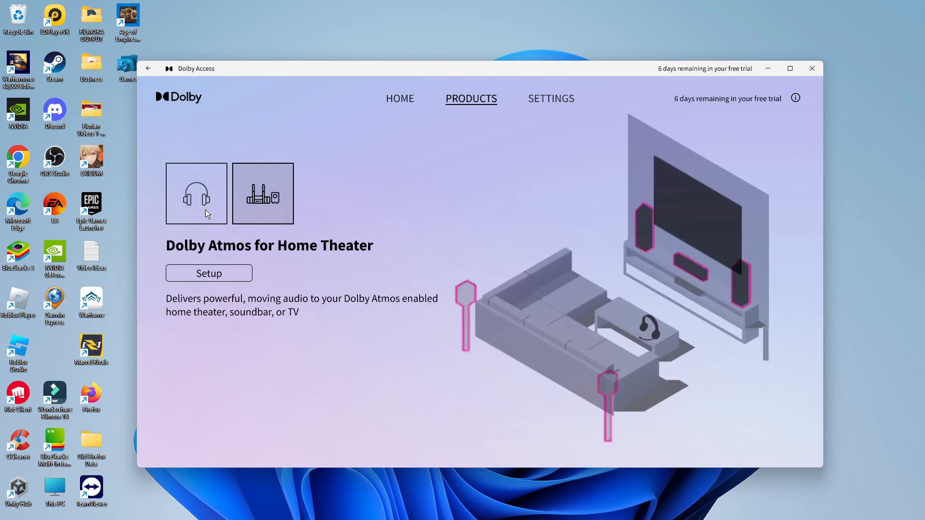
left_click(196, 193)
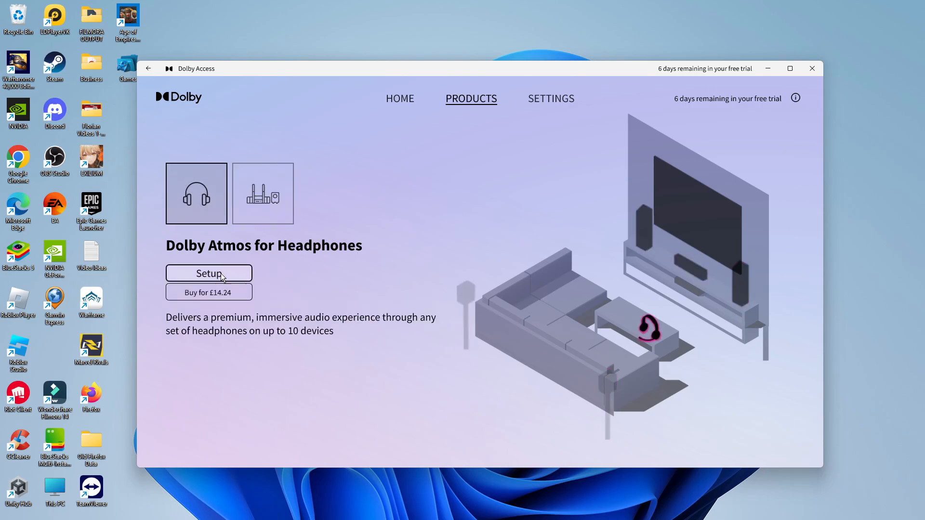
mouse_move(378, 272)
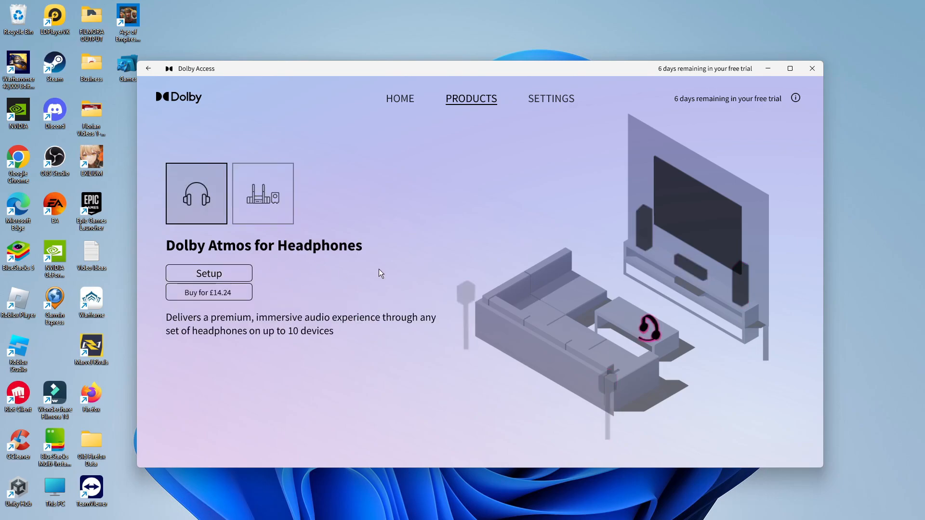
left_click(208, 273)
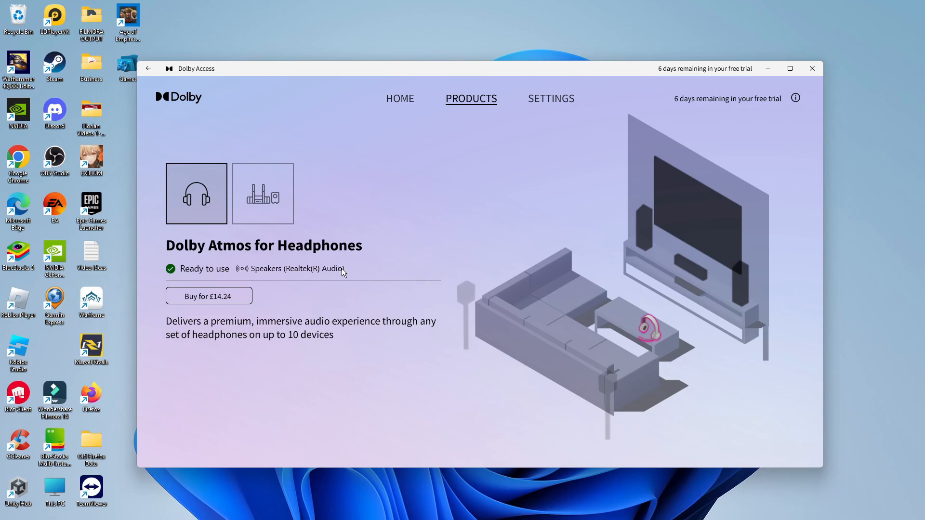
mouse_move(658, 300)
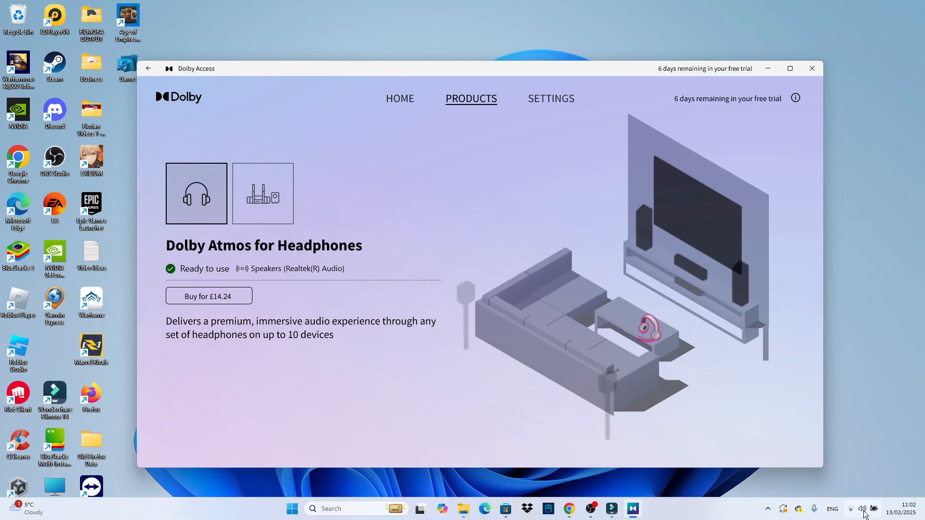
From the system tray Quick Settings, open the sound output and spatial sound choices.
left_click(862, 509)
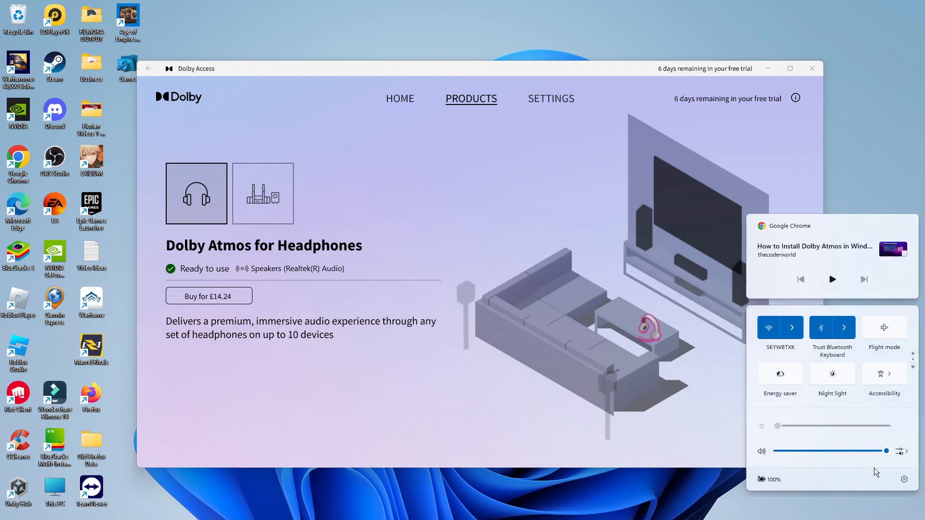
mouse_move(746, 452)
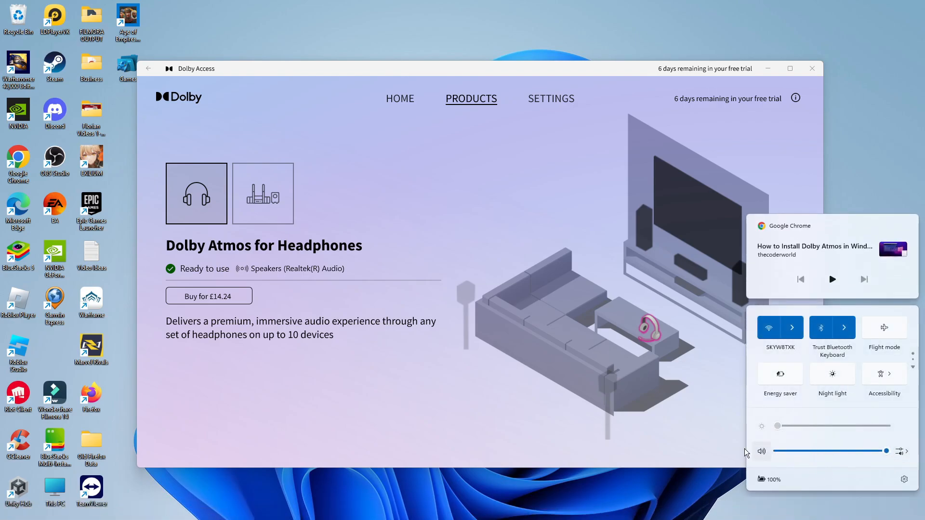
mouse_move(901, 451)
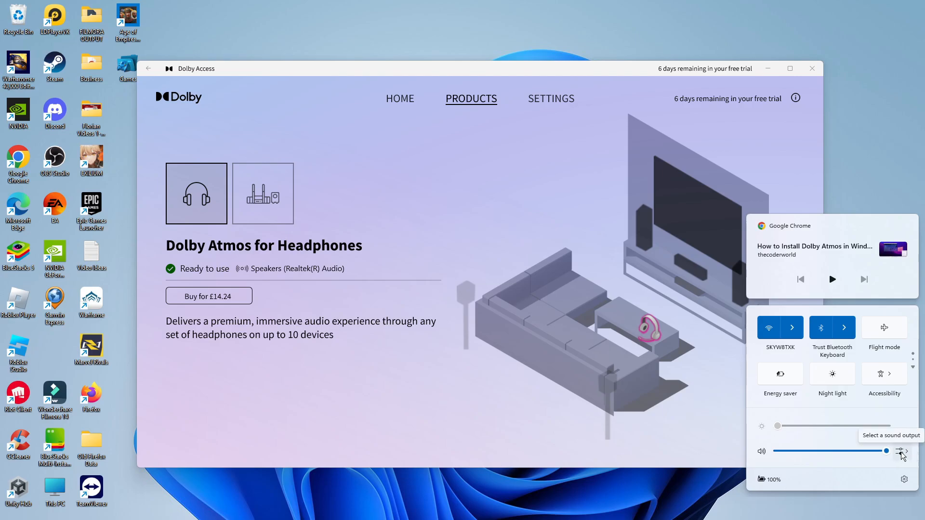
left_click(902, 451)
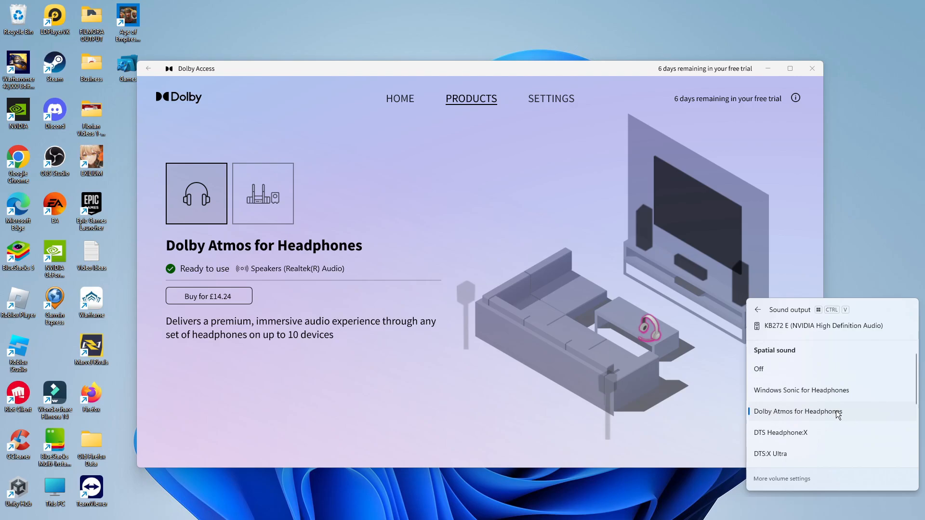
mouse_move(819, 424)
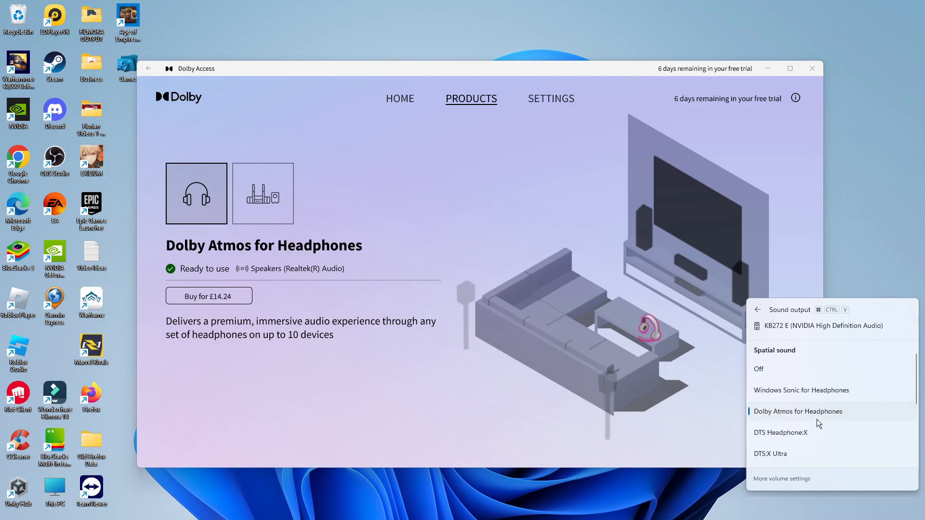
mouse_move(819, 423)
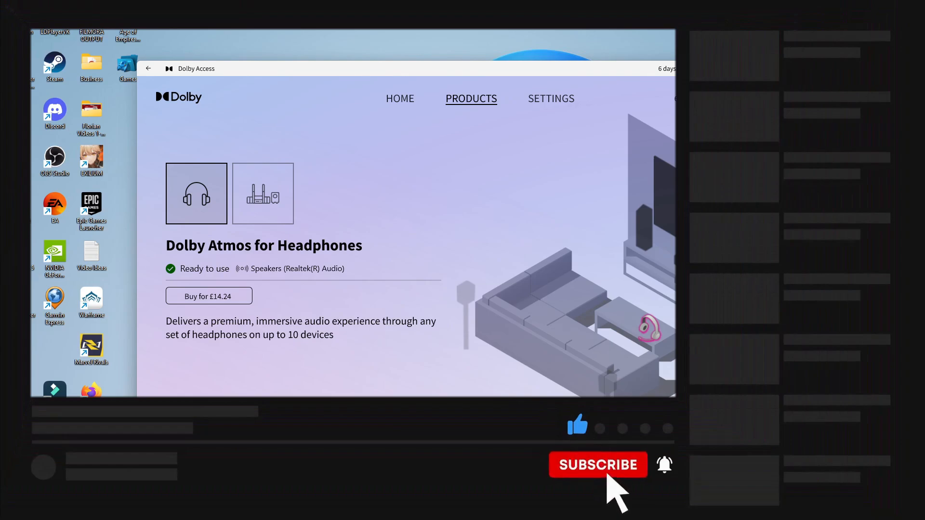
left_click(597, 465)
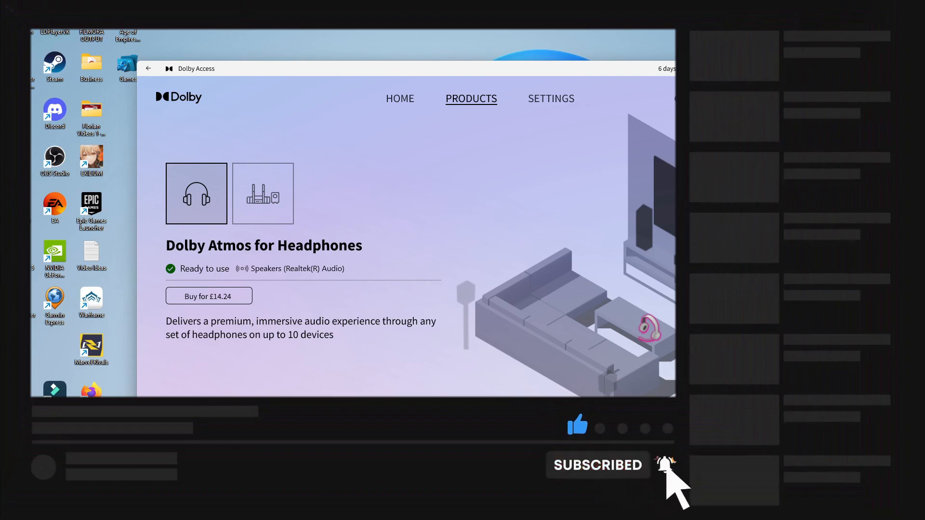